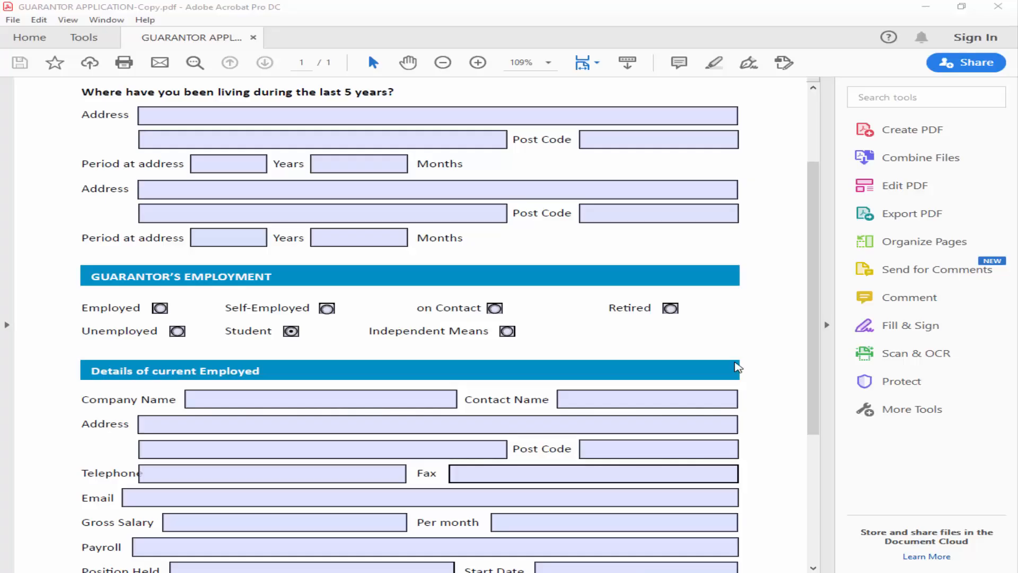
mouse_move(735, 368)
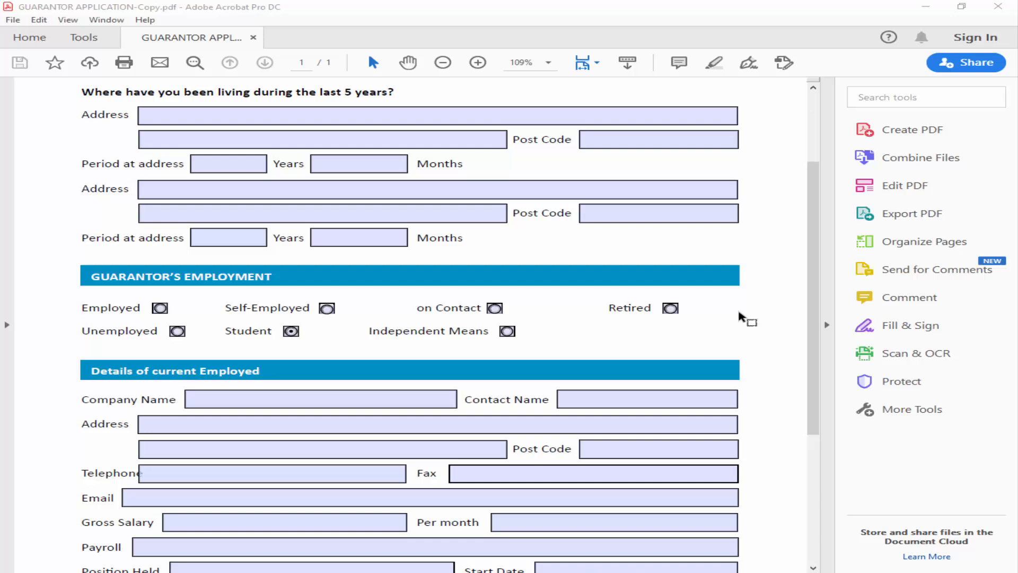
- Switch the guarantor form to Prepare Form and scroll to the Start Date field
scroll("up", 3)
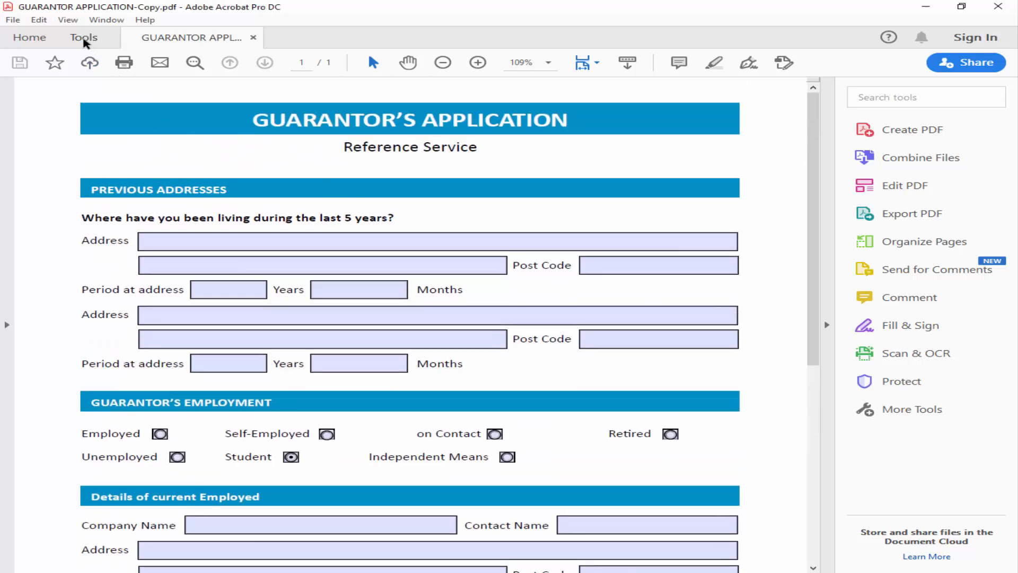
left_click(83, 37)
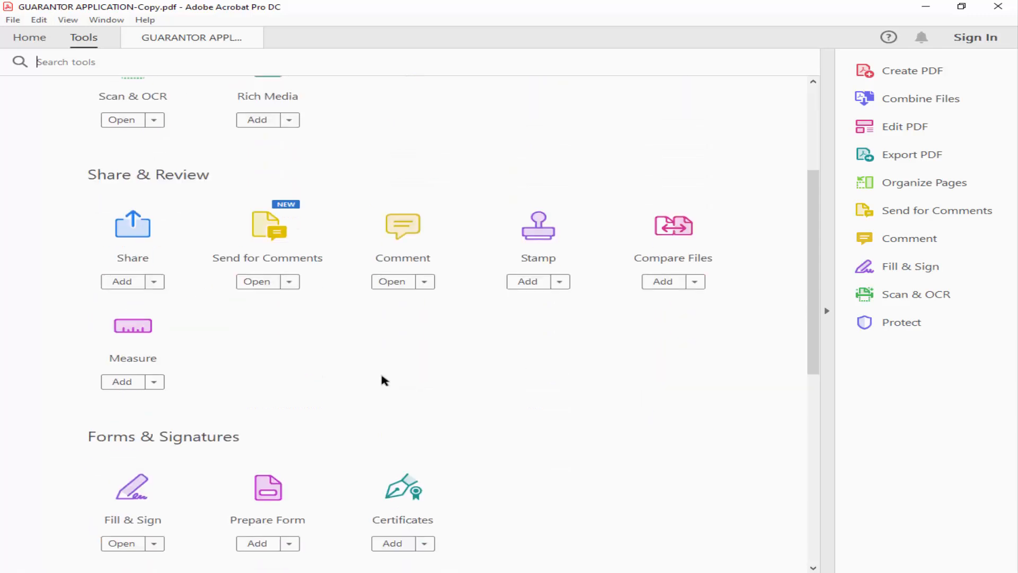
scroll("down", 3)
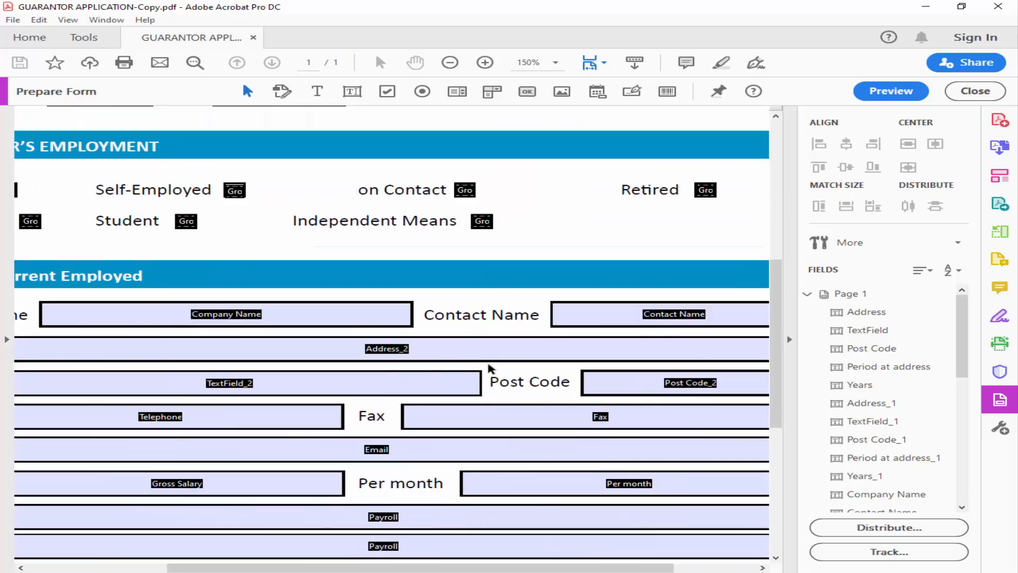
scroll("down", 3)
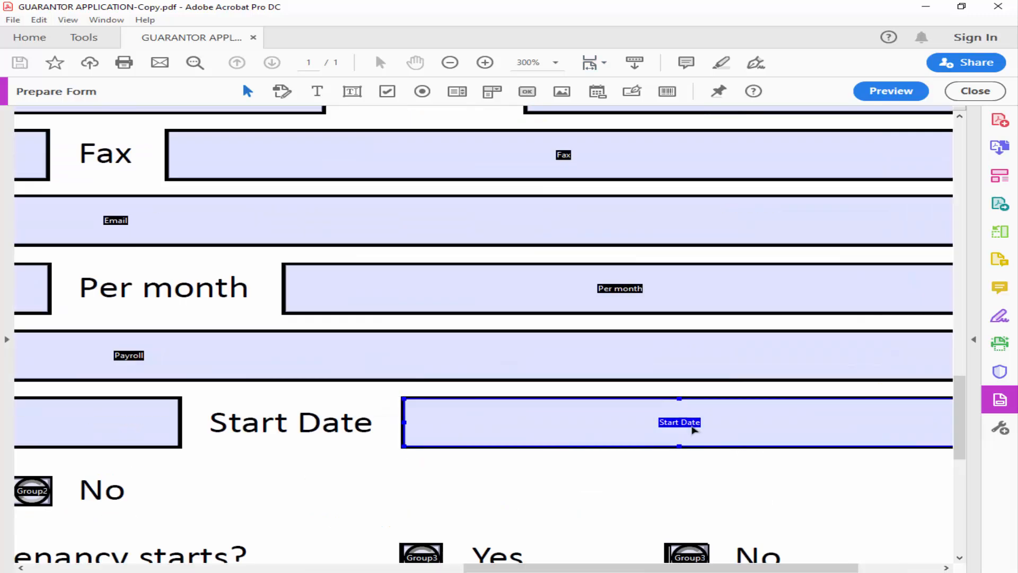
- Replace the Start Date text field with a date field named Date1_af_date
left_click(449, 62)
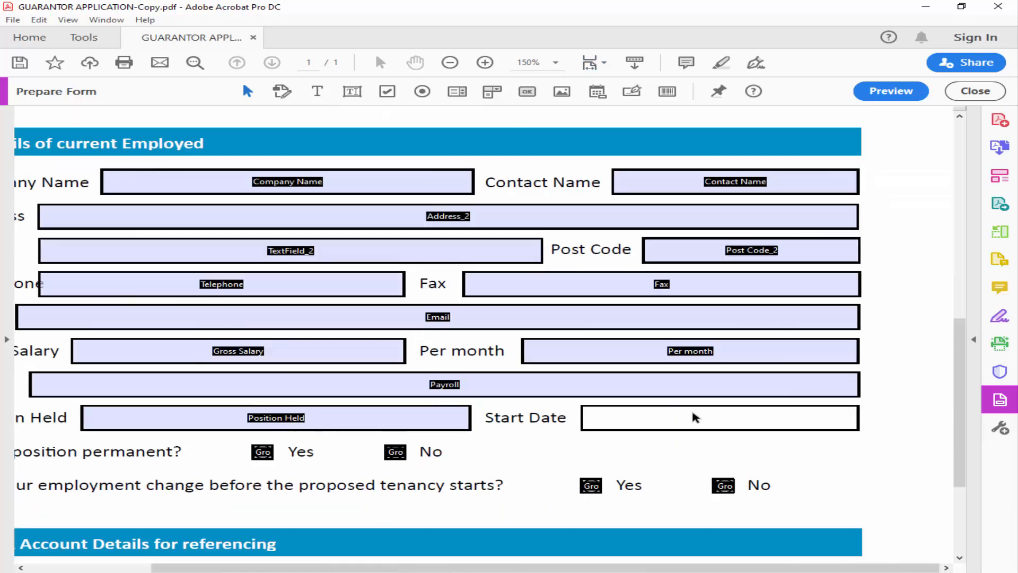
mouse_move(573, 127)
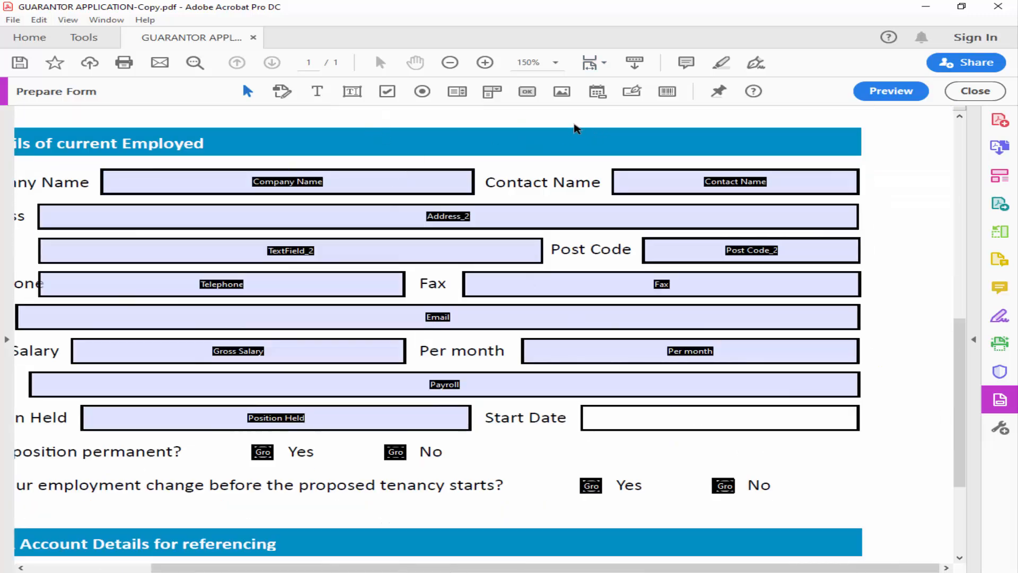
mouse_move(596, 90)
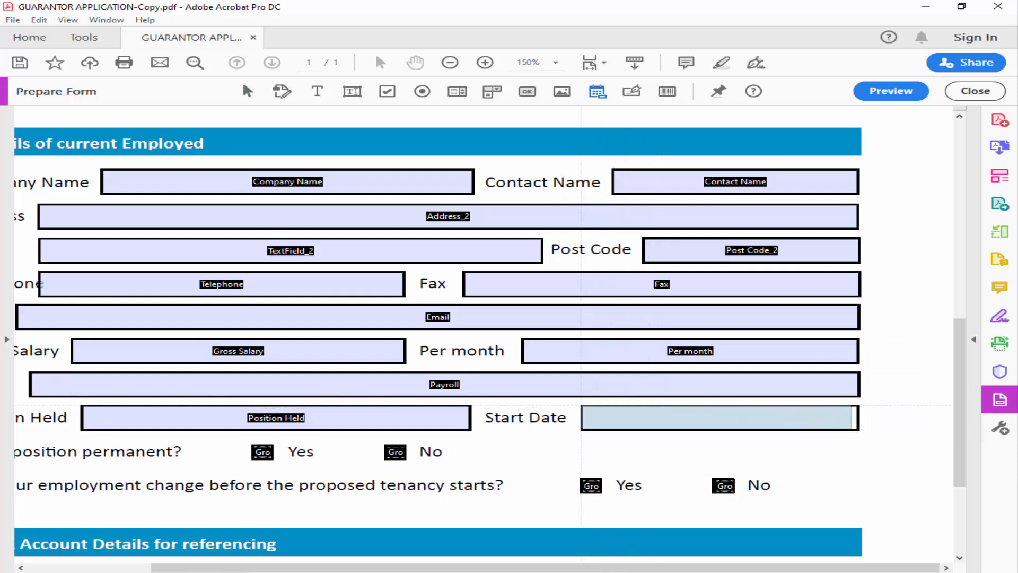
left_click(719, 417)
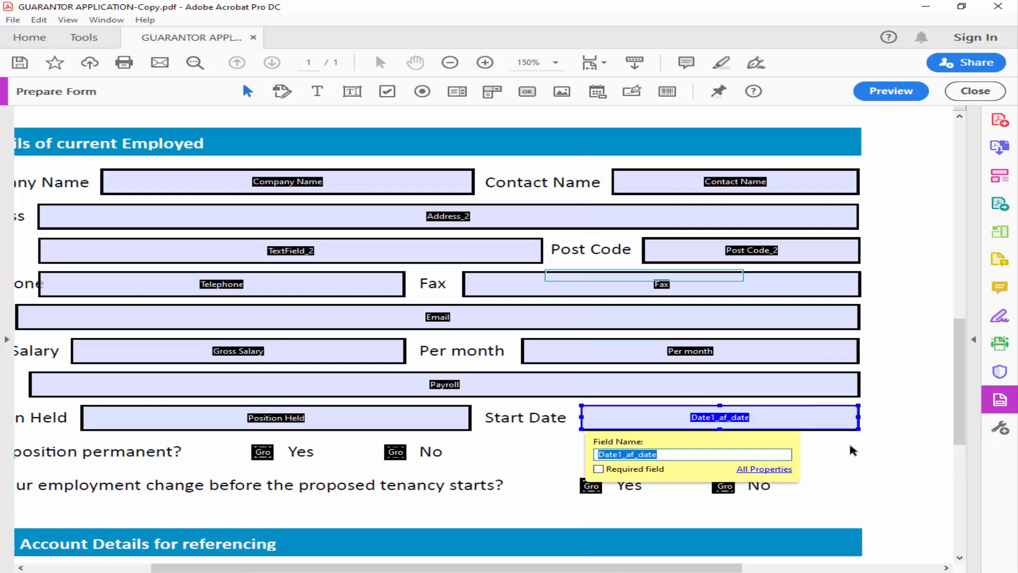
left_click(484, 63)
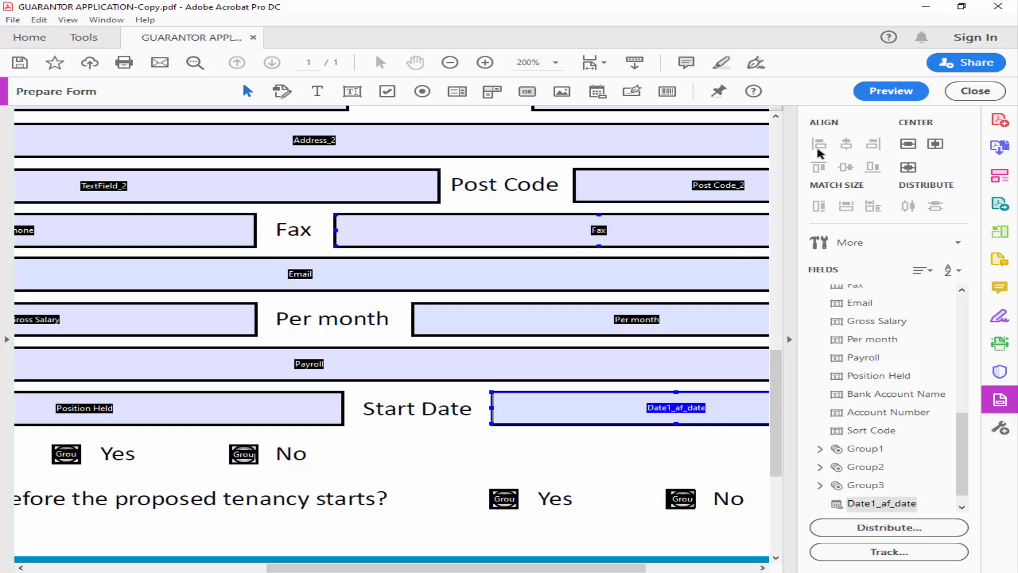
- Preview the form, pick 10/9/24 from the Start Date calendar, then return to editing
left_click(890, 91)
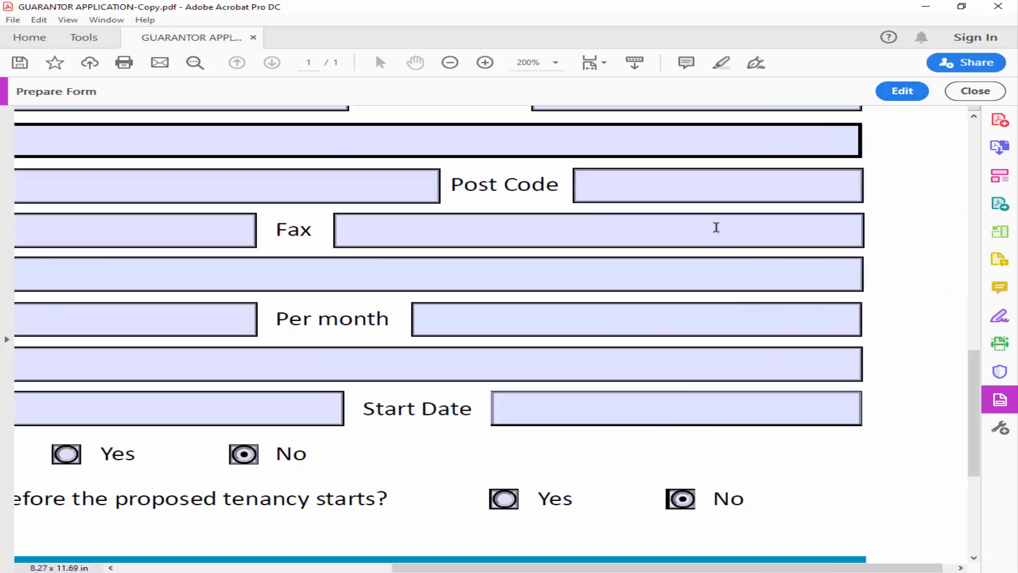
left_click(672, 408)
type("10/9/24")
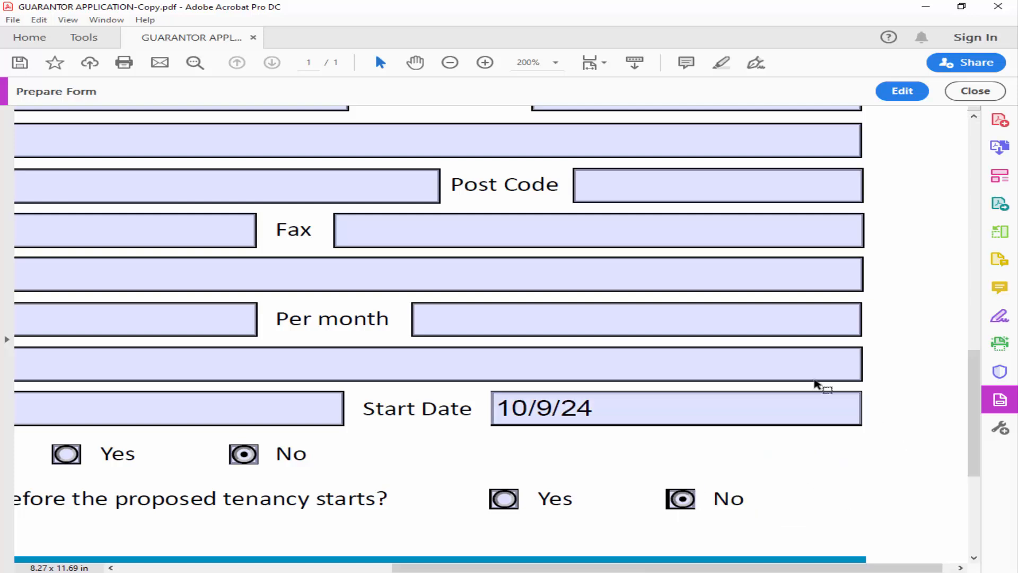
left_click(901, 90)
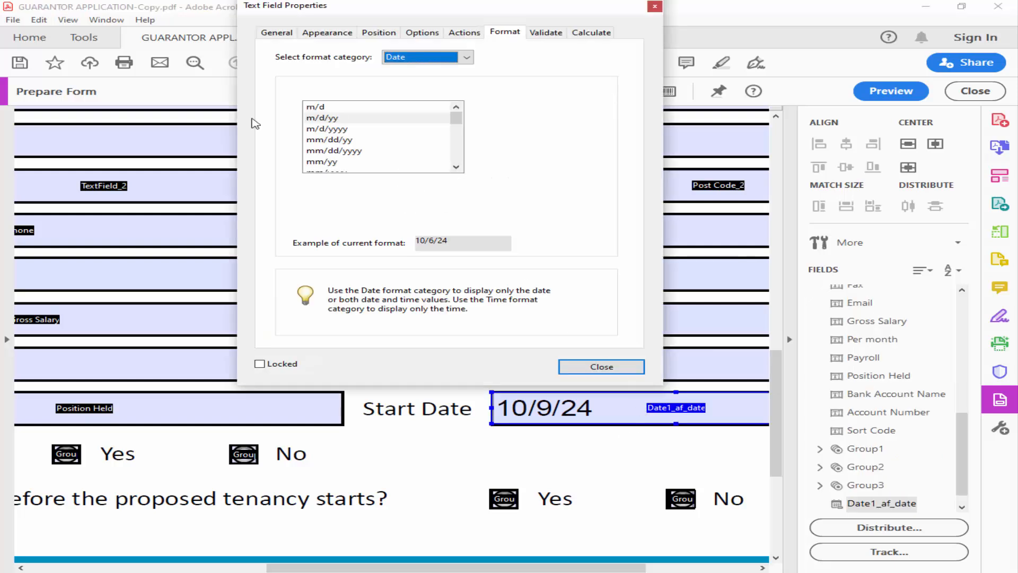
- Give the Start Date field a custom dd/mm/yyyy date format and close its properties
left_click(327, 128)
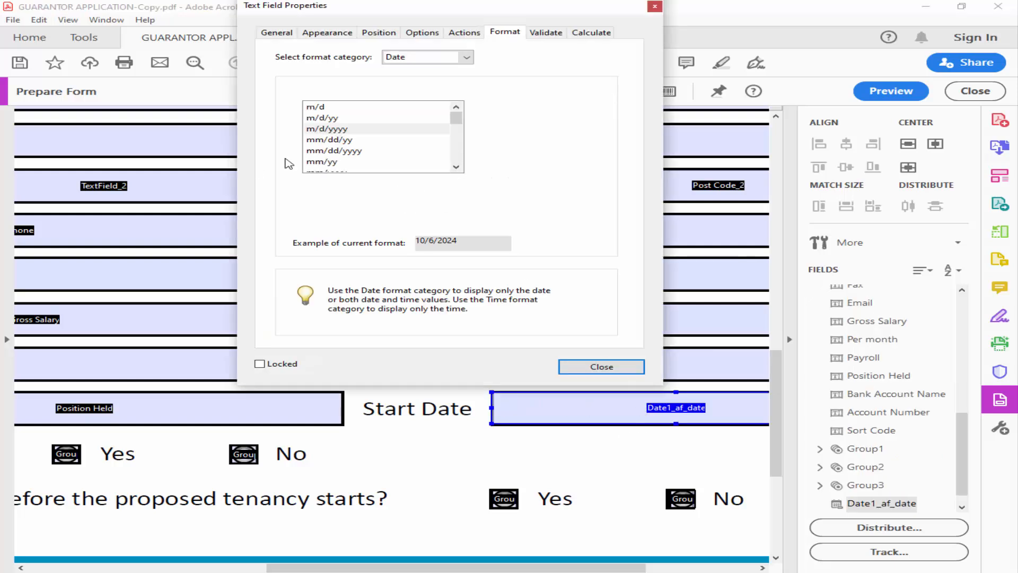
scroll("down", 3)
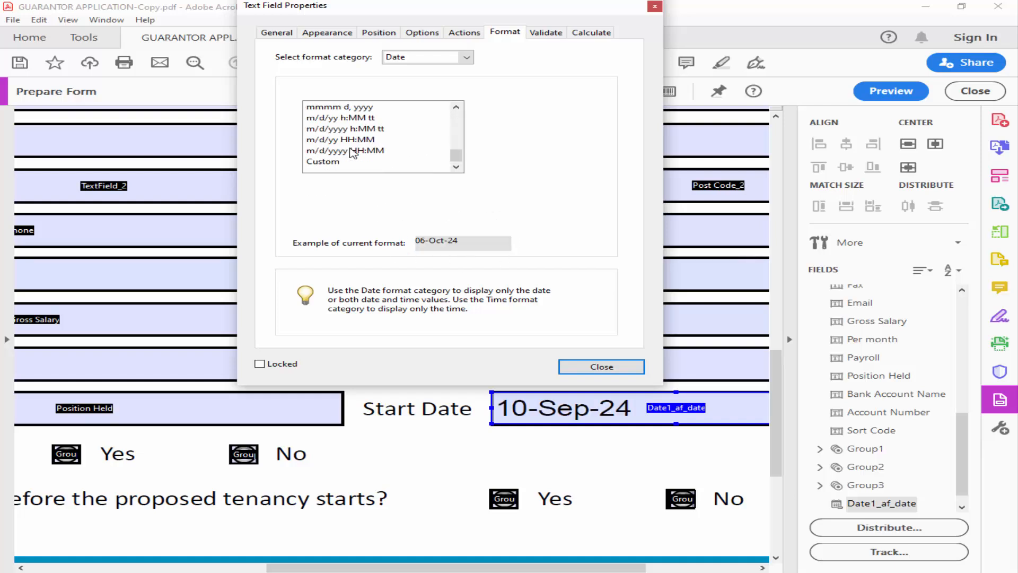
left_click(323, 161)
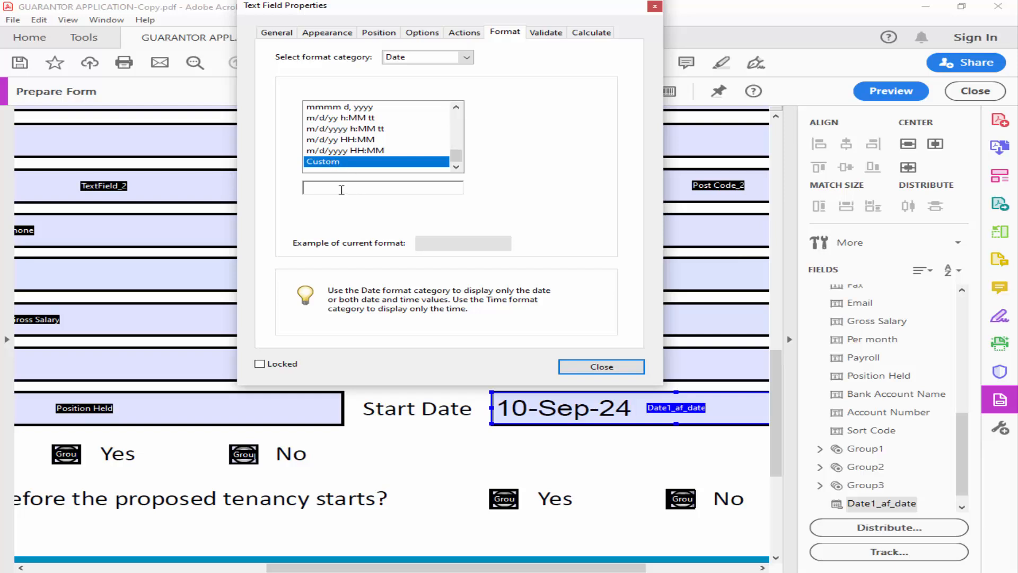
left_click(382, 187)
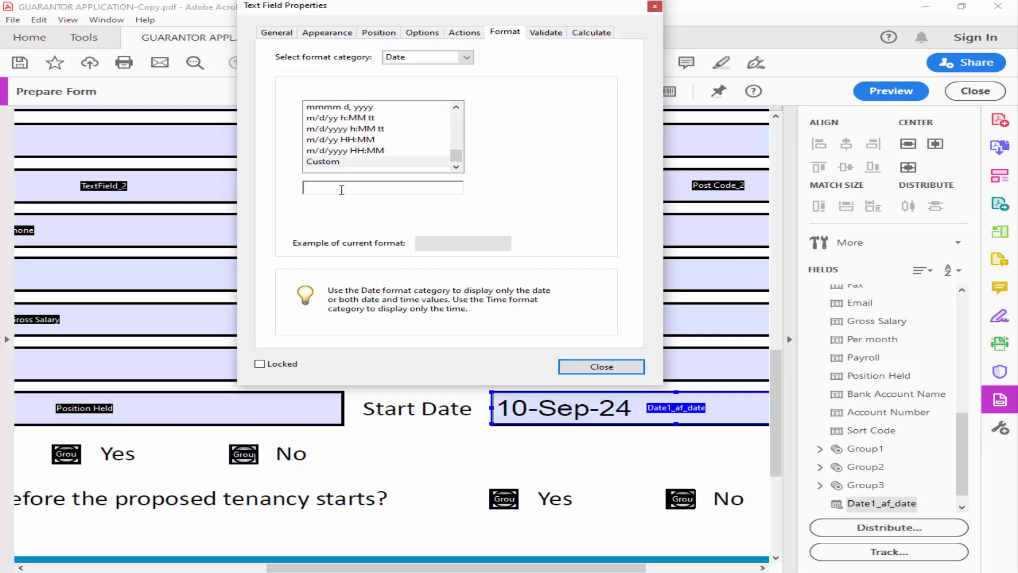
type("dd/mm/y")
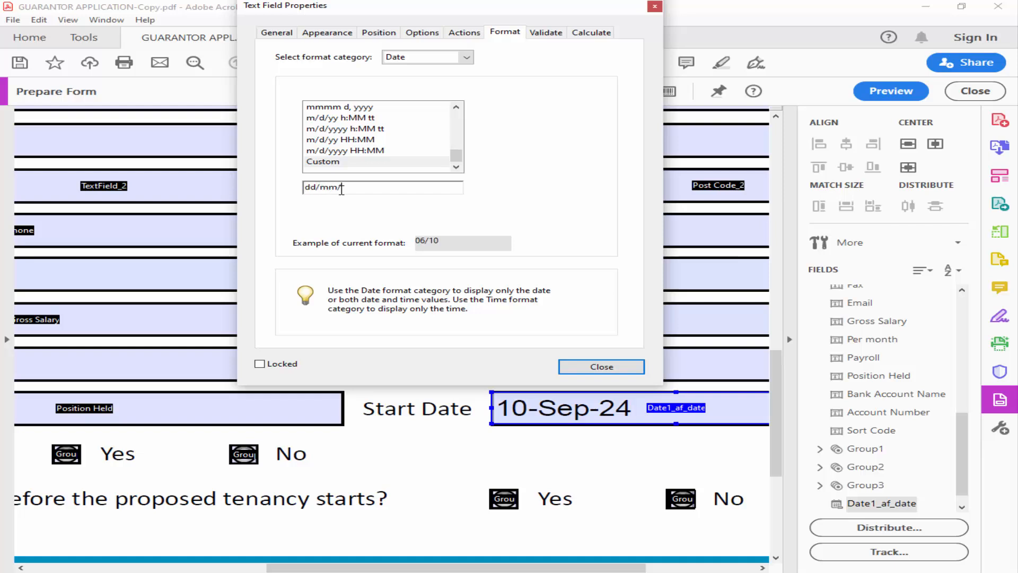
type("yyyy")
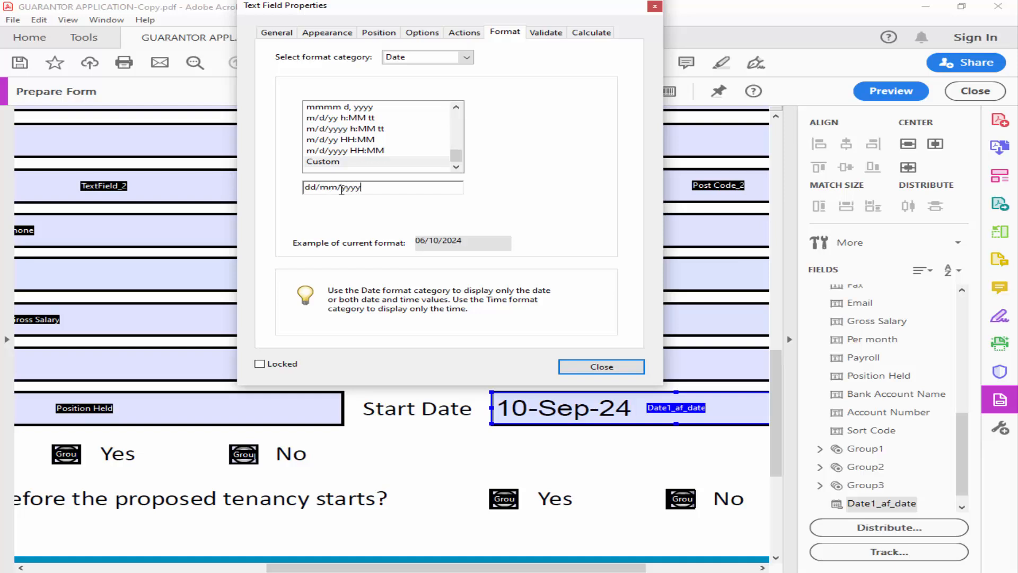
left_click(599, 366)
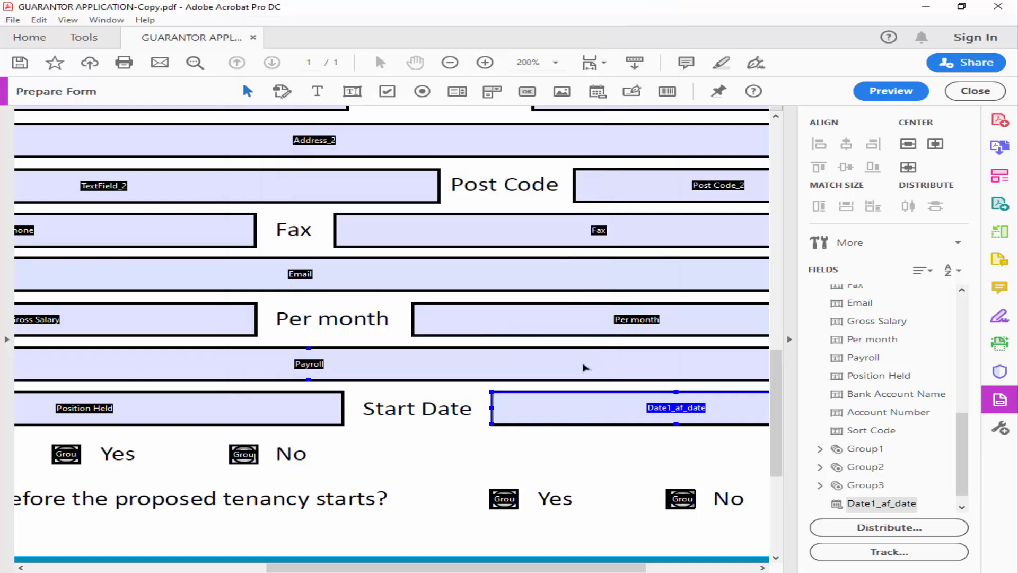
- In preview, pick 23 then 25 October 2024 from the Start Date calendar
left_click(890, 91)
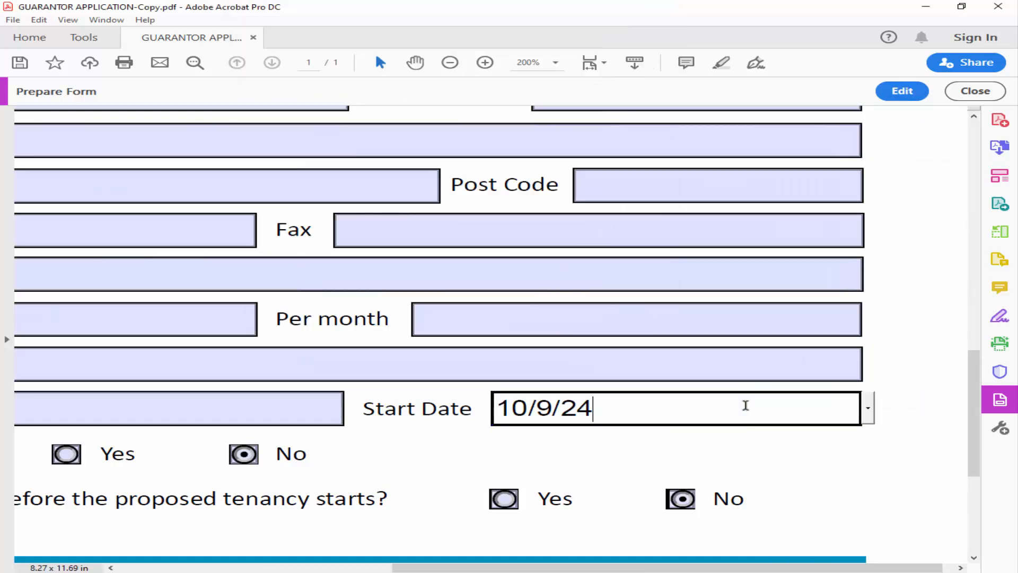
left_click(867, 408)
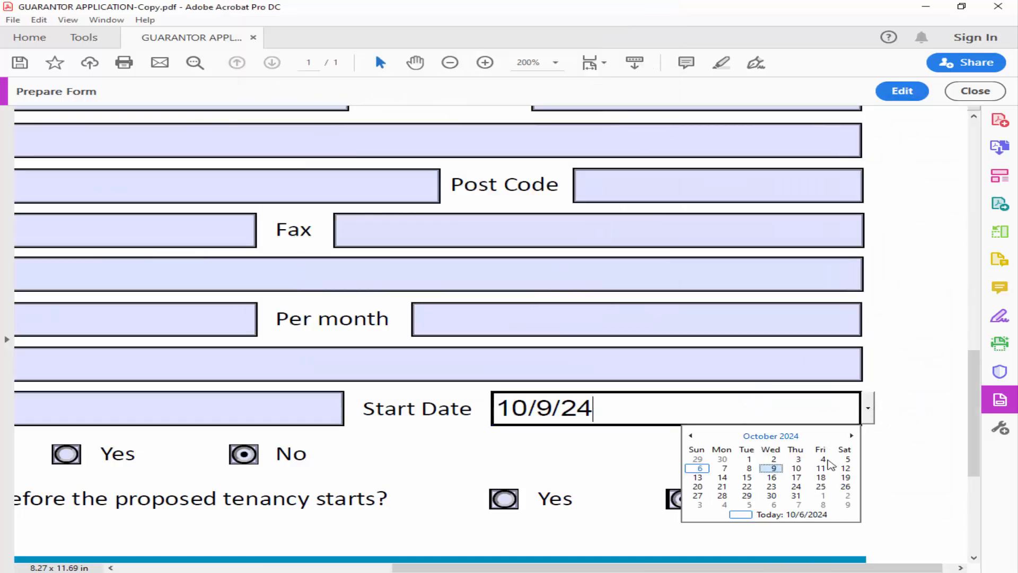
left_click(771, 486)
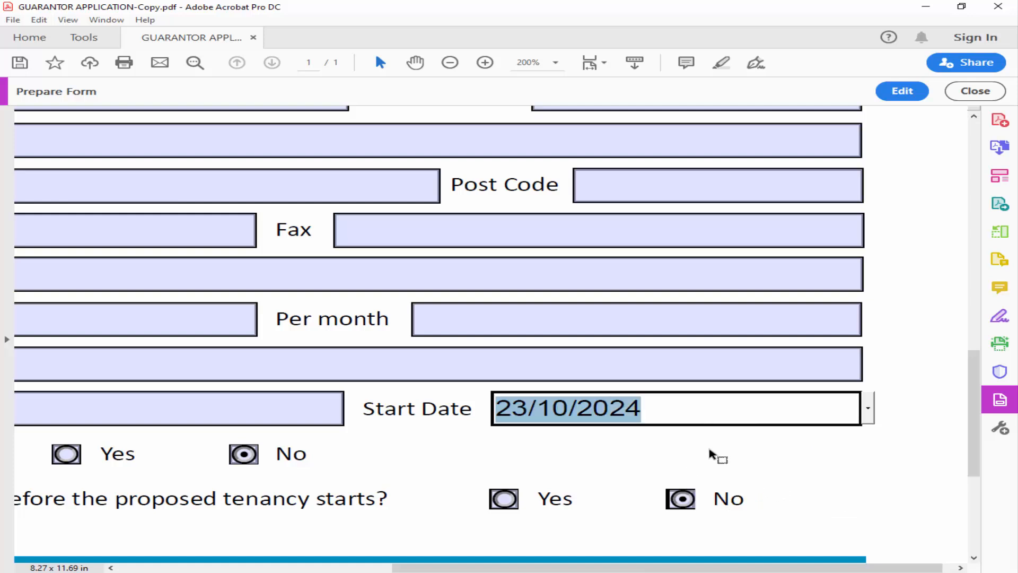
left_click(866, 408)
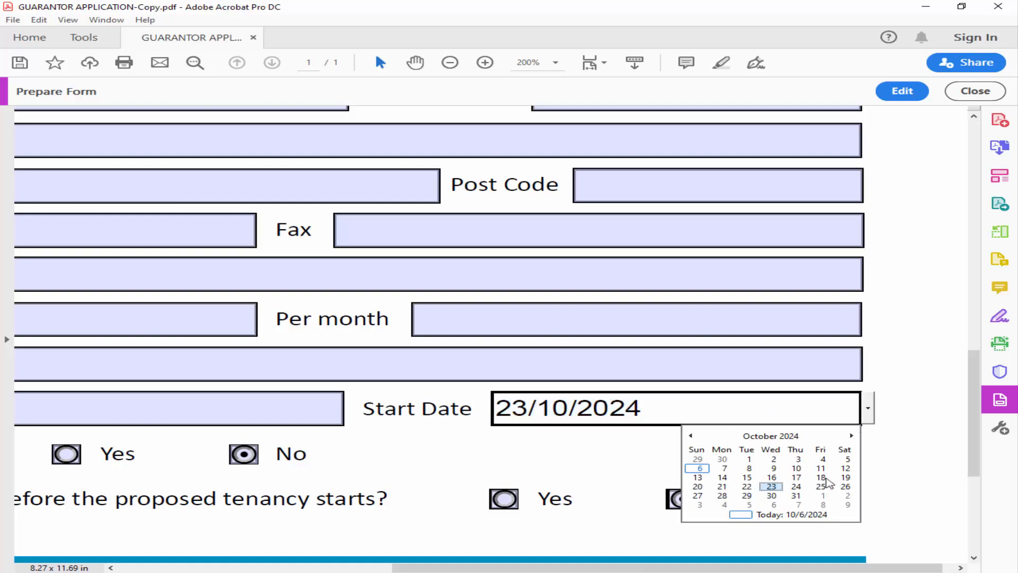
left_click(901, 90)
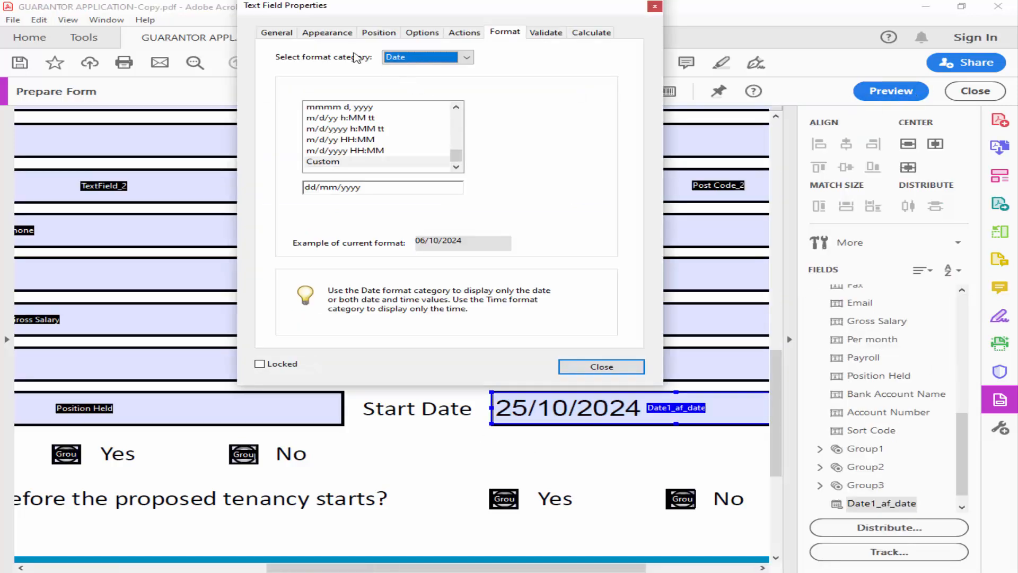
- Style Start Date as magenta Helvetica Bold with light blue fill, then preview 29 October 2024
left_click(327, 32)
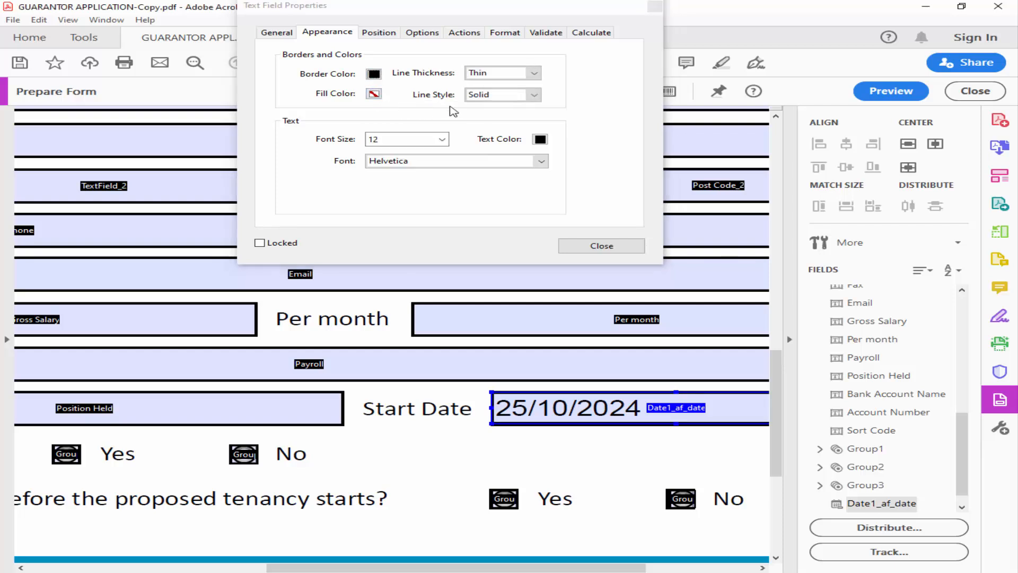
left_click(373, 93)
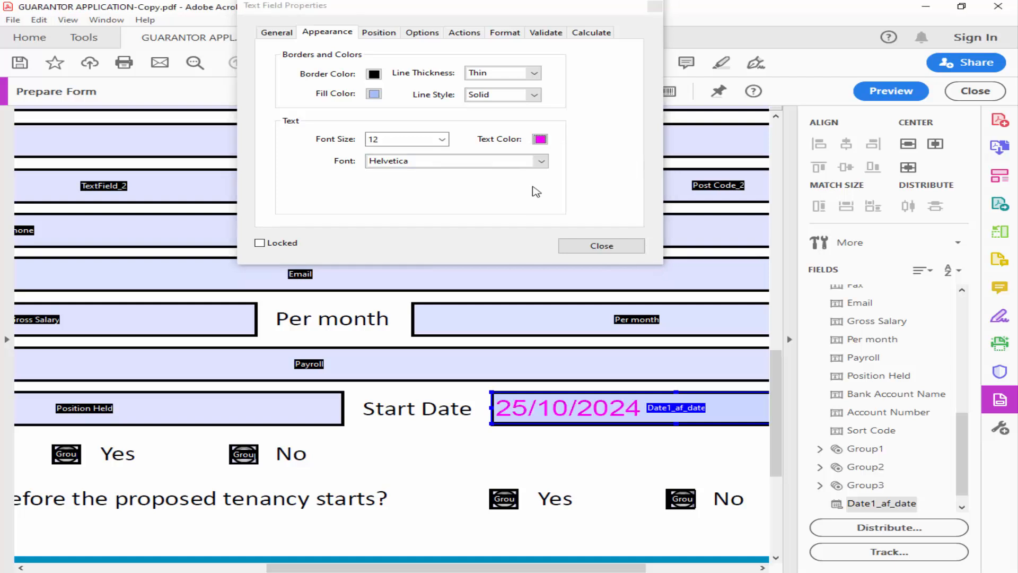
left_click(539, 161)
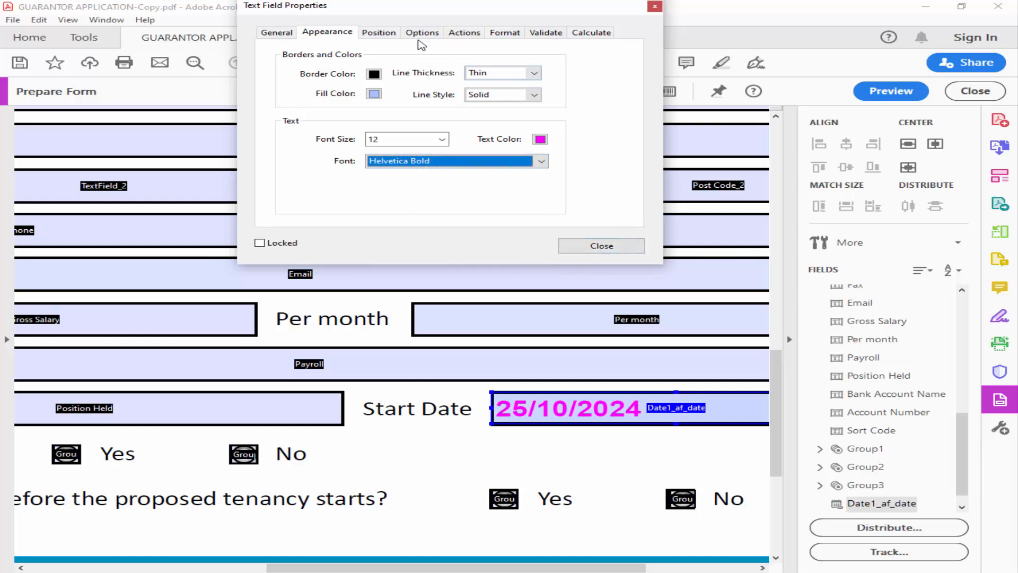
left_click(599, 245)
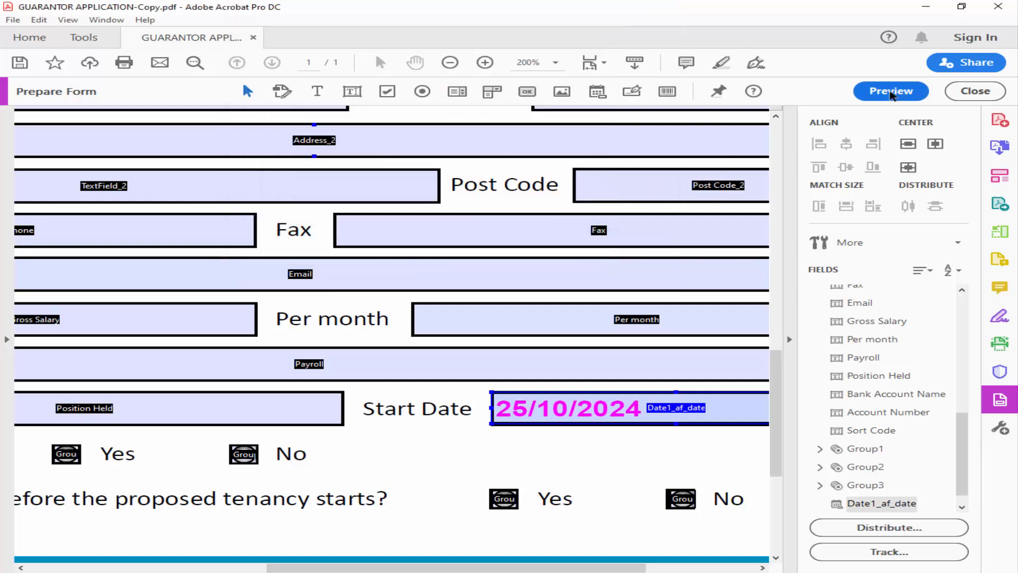
left_click(890, 91)
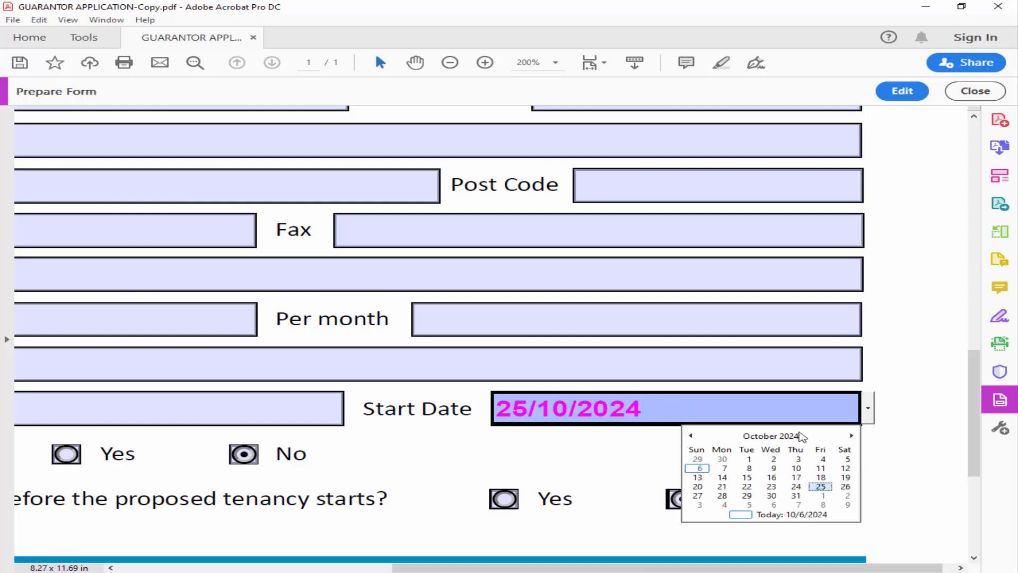
left_click(747, 494)
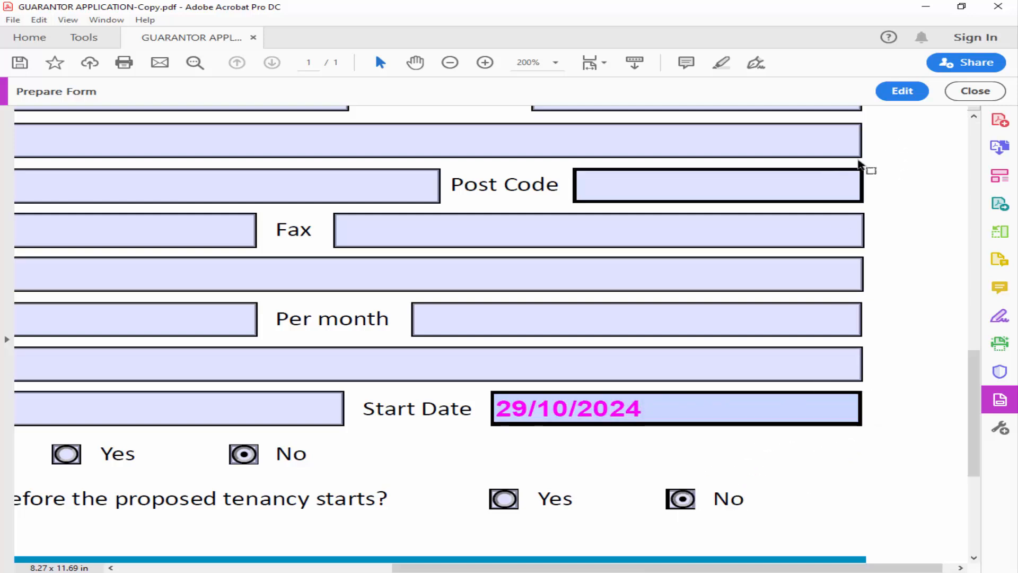
- Review the Start Date field's Options and Format tabs, choosing m/d/yy HH:MM, and close
double_click(674, 407)
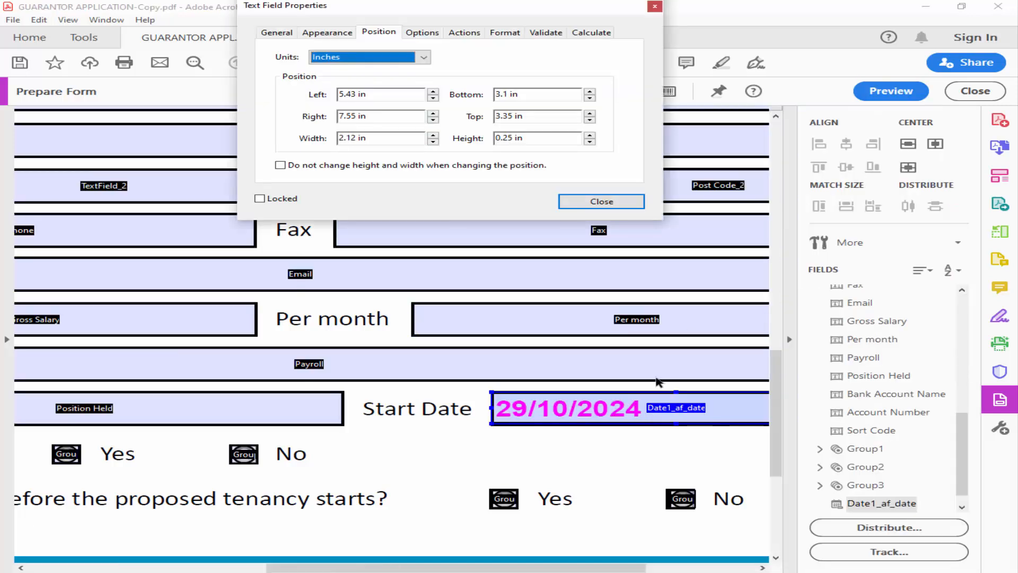
left_click(422, 32)
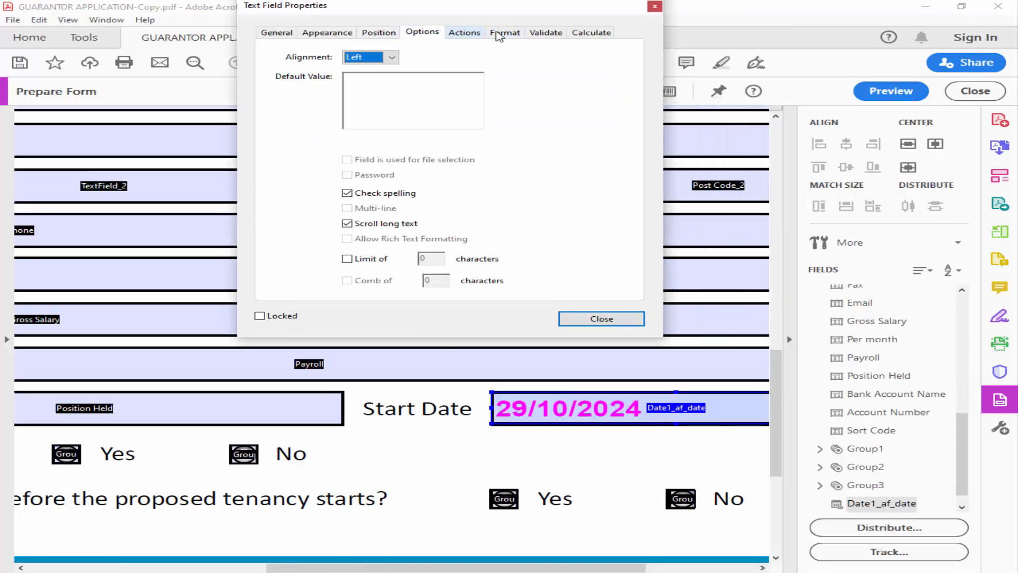
left_click(504, 33)
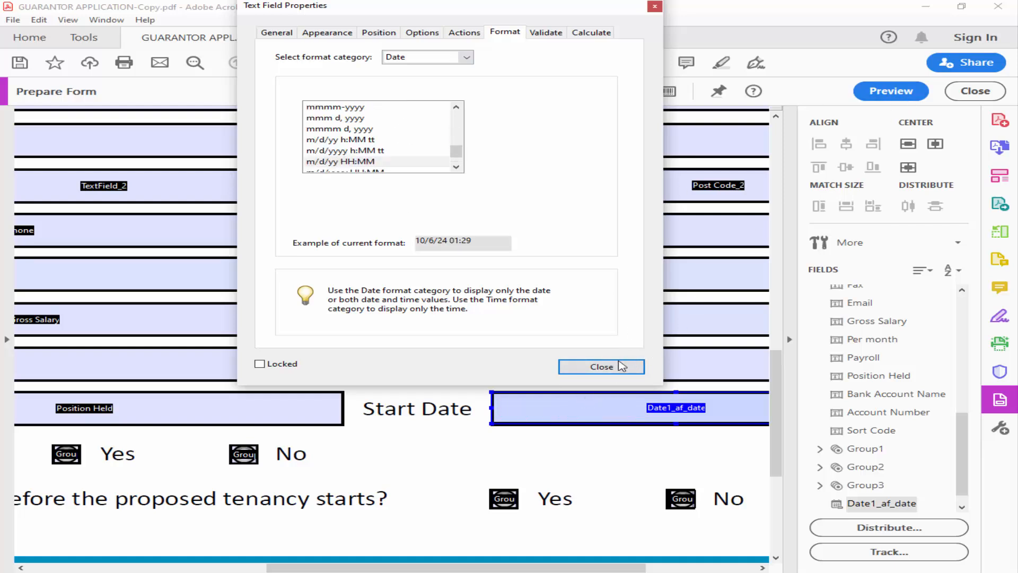
left_click(600, 366)
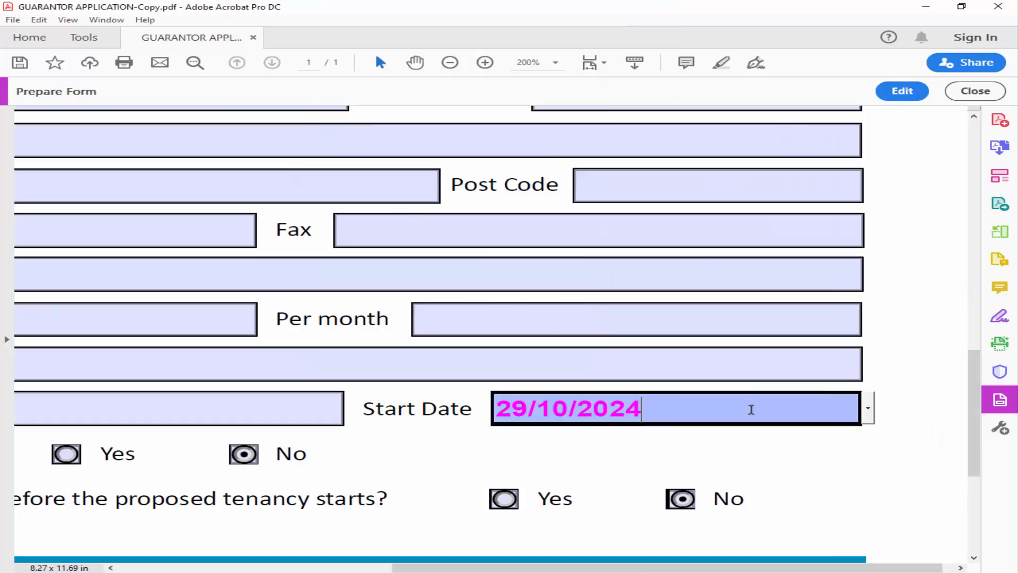
- Enter a value in the Start Date field so it reads 11/1/24 01:27
left_click(866, 408)
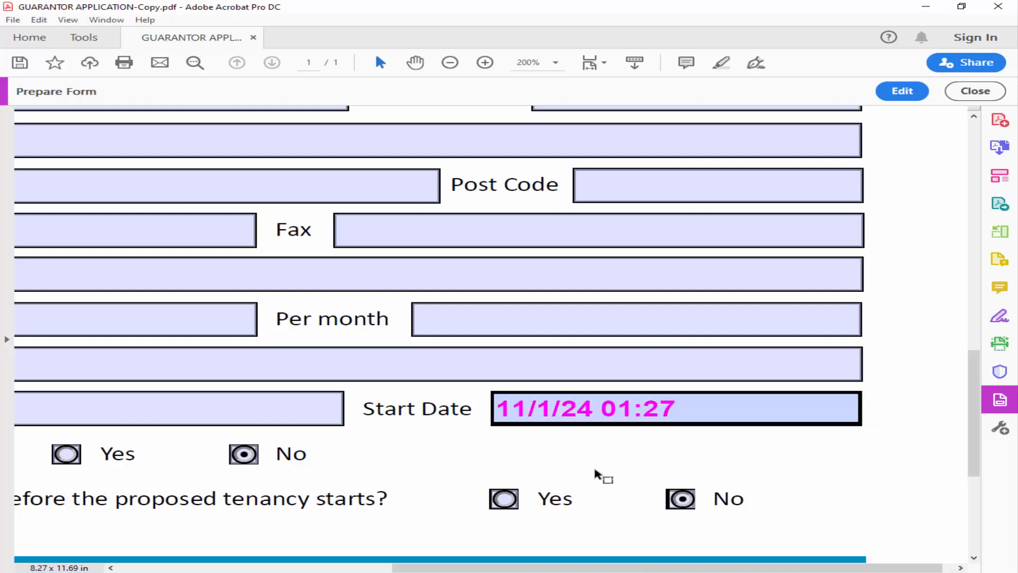
mouse_move(620, 458)
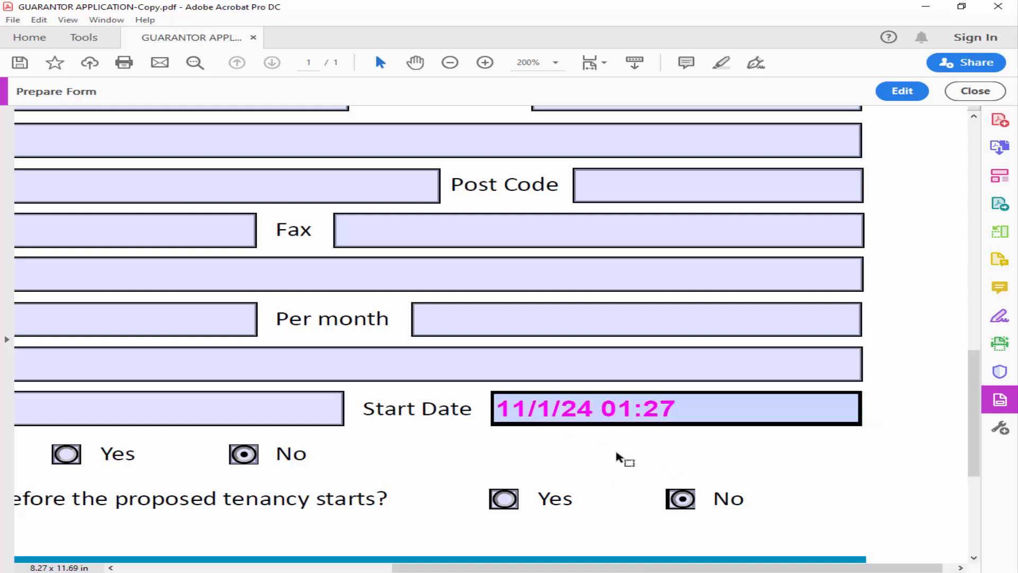